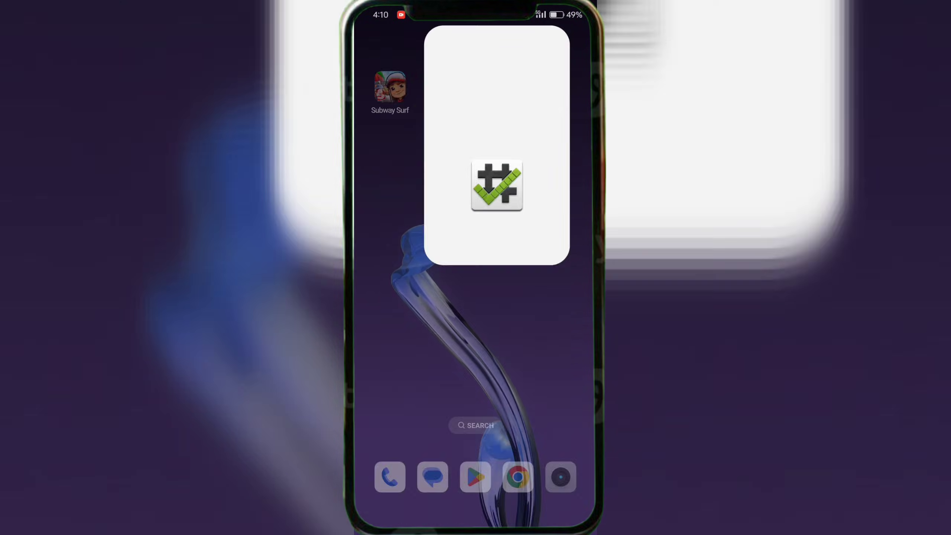
Check root status, launch VPhoneOS and accept the service agreement and privacy policy.
left_click(497, 184)
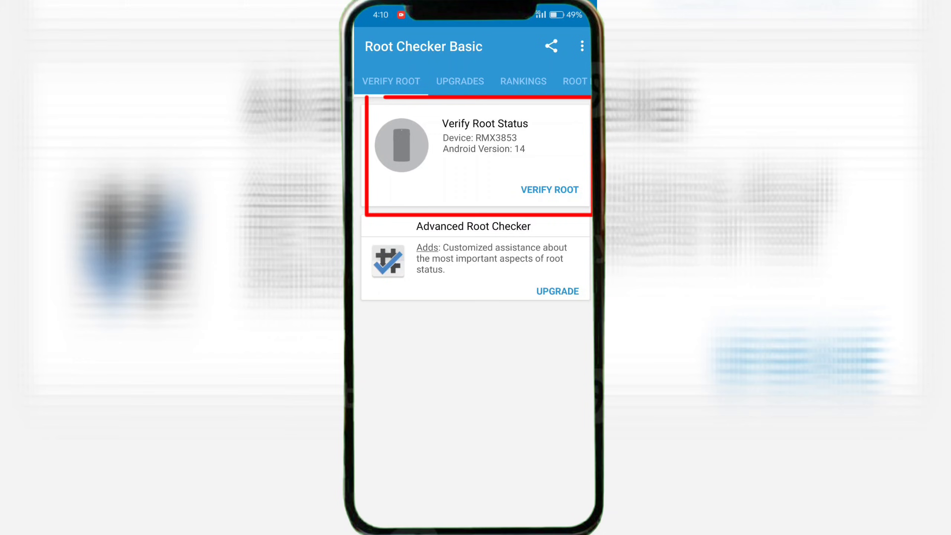
left_click(549, 189)
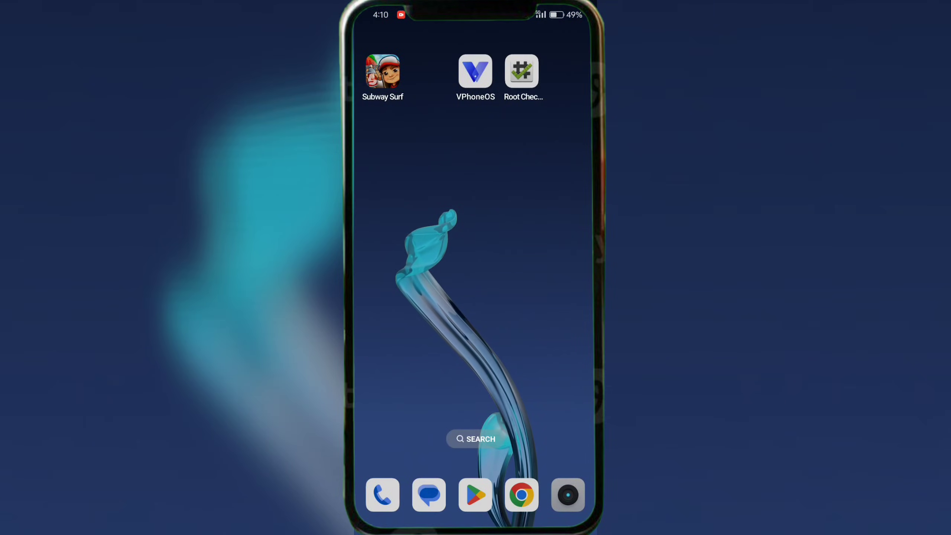
left_click(474, 71)
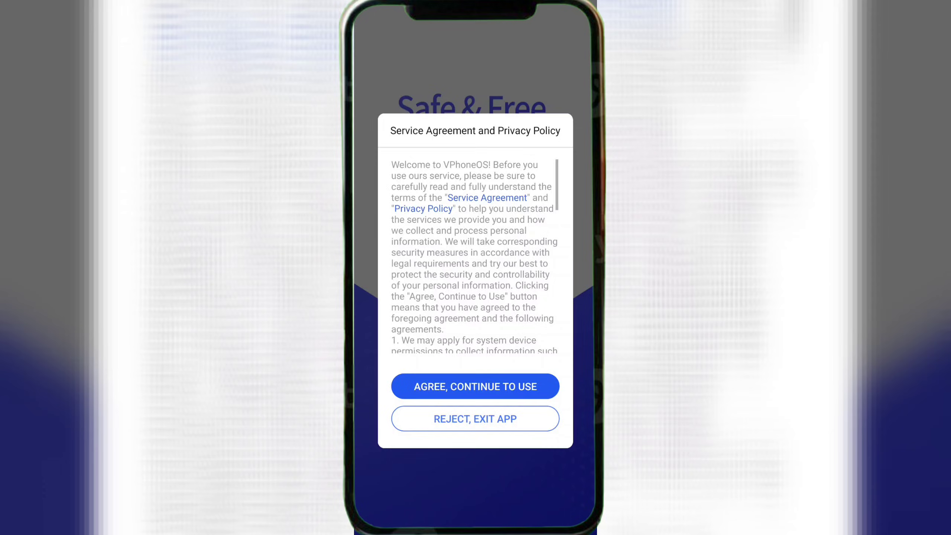
left_click(474, 386)
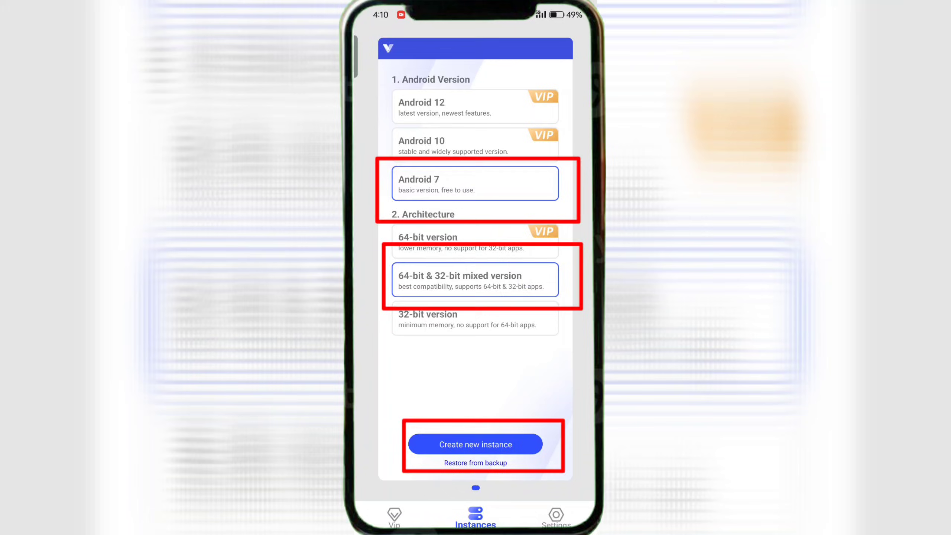
Create the Android 7 mixed-architecture instance and authorize its permission and phone-call requests.
left_click(475, 444)
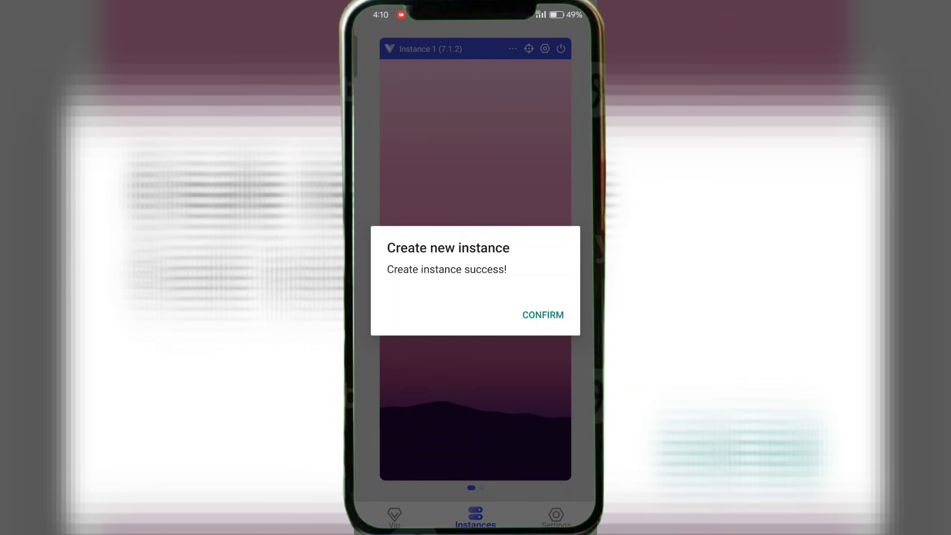
left_click(541, 315)
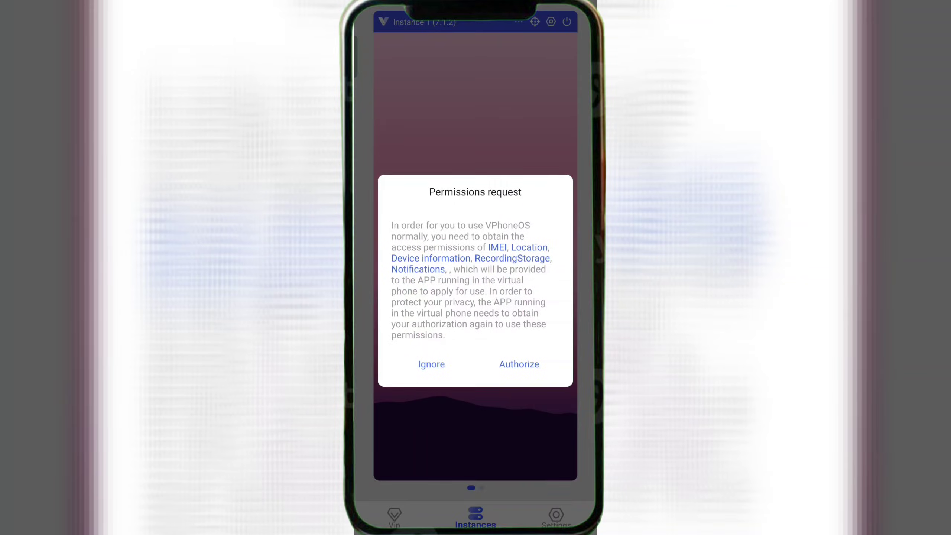
left_click(519, 364)
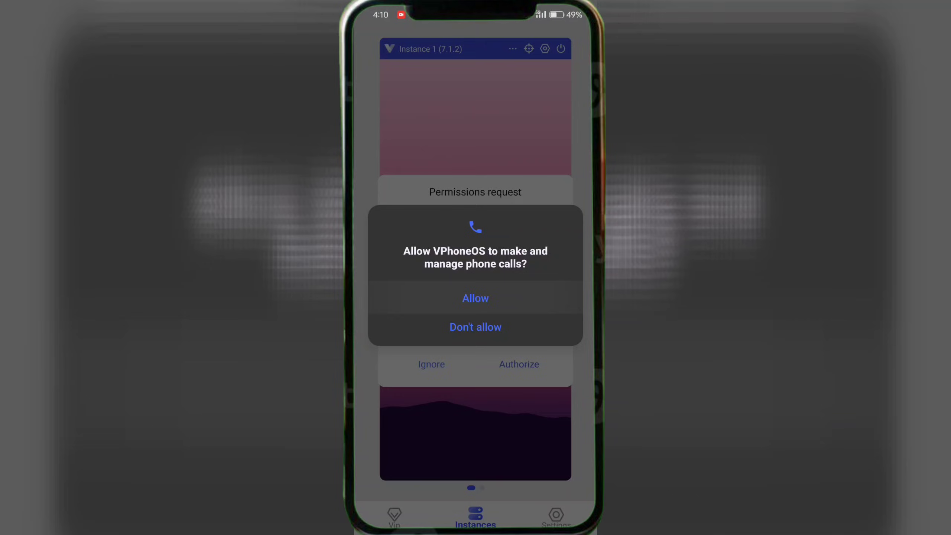
left_click(475, 297)
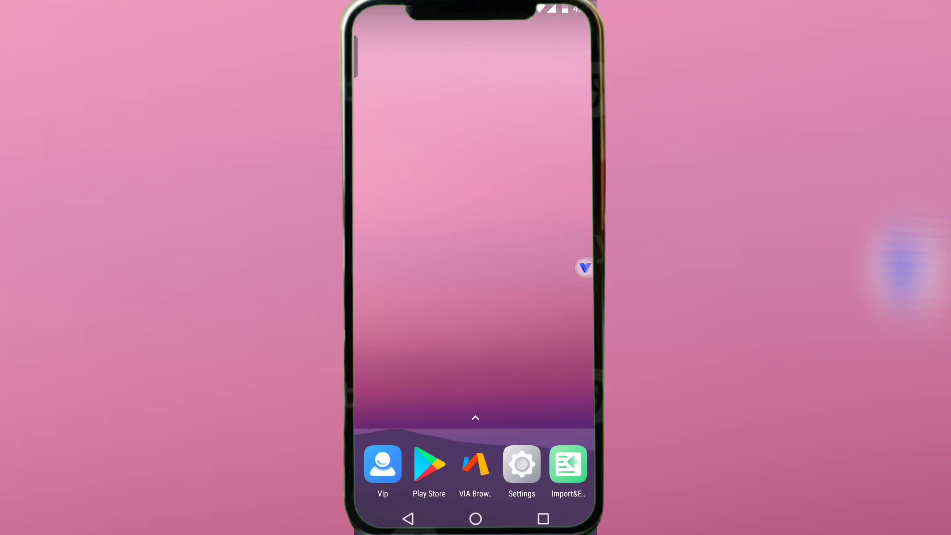
Import the GameGuardian APK file into the virtual phone via Import&Export.
left_click(567, 464)
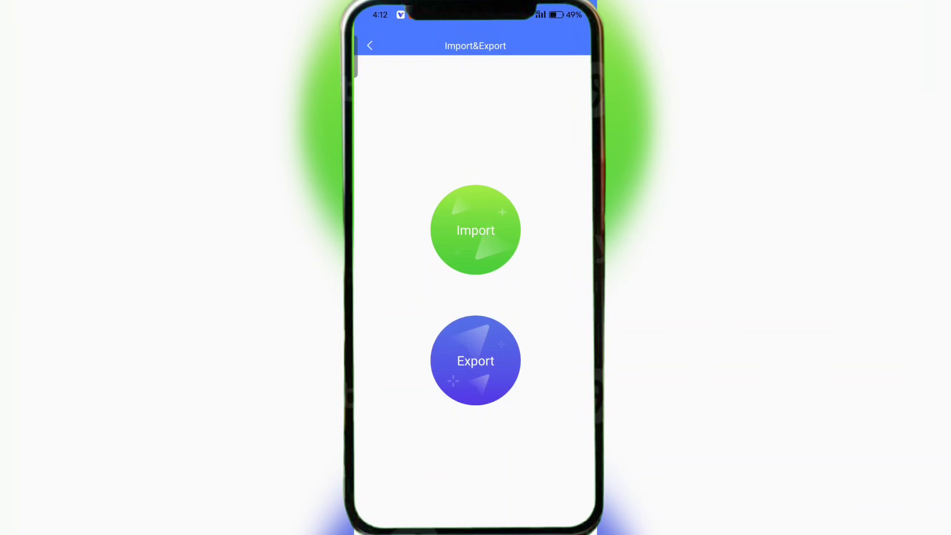
left_click(474, 229)
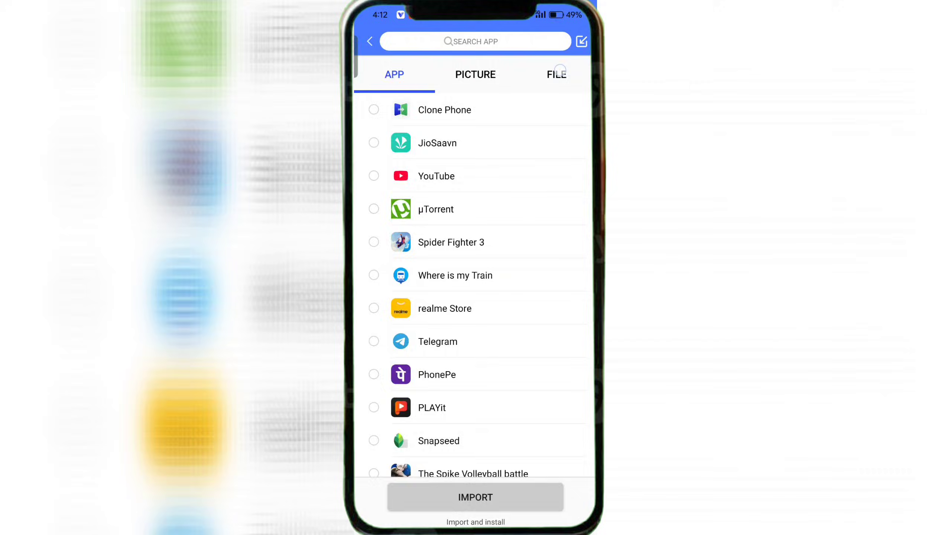
left_click(556, 75)
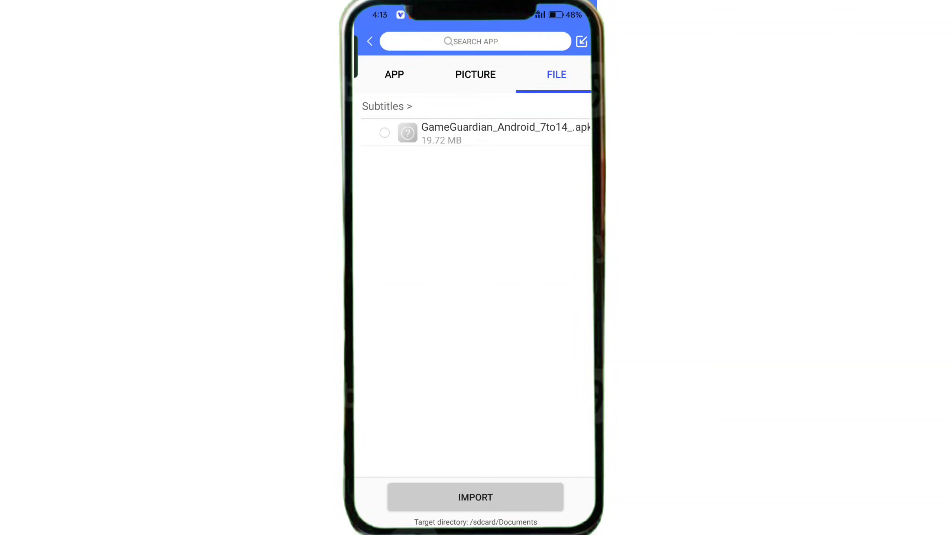
left_click(475, 496)
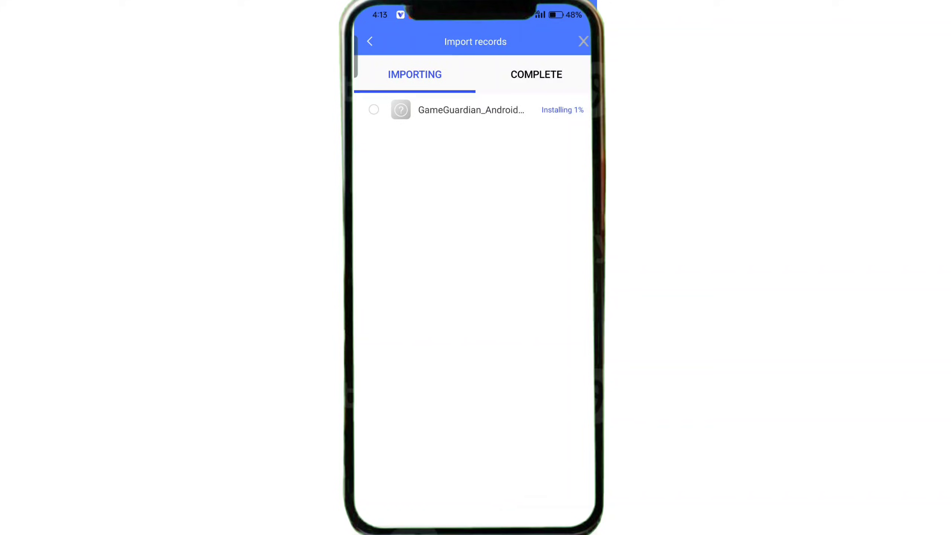
Search 'sub' in the import list and import Subway Surf into the virtual phone.
left_click(369, 42)
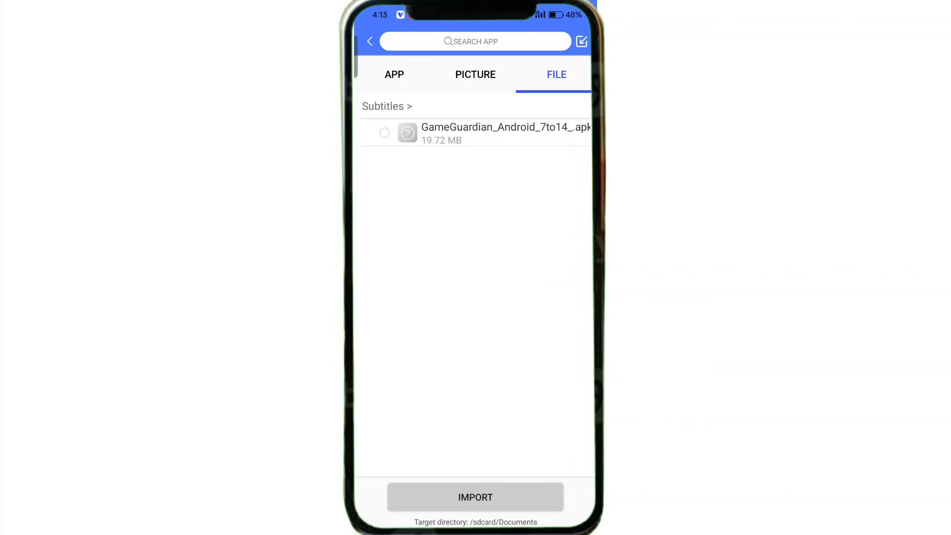
type("sub")
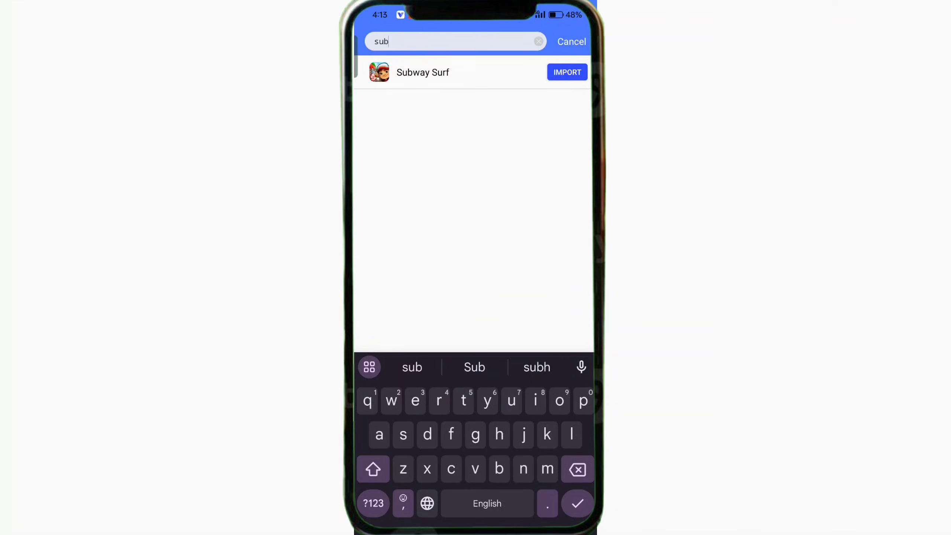
left_click(566, 71)
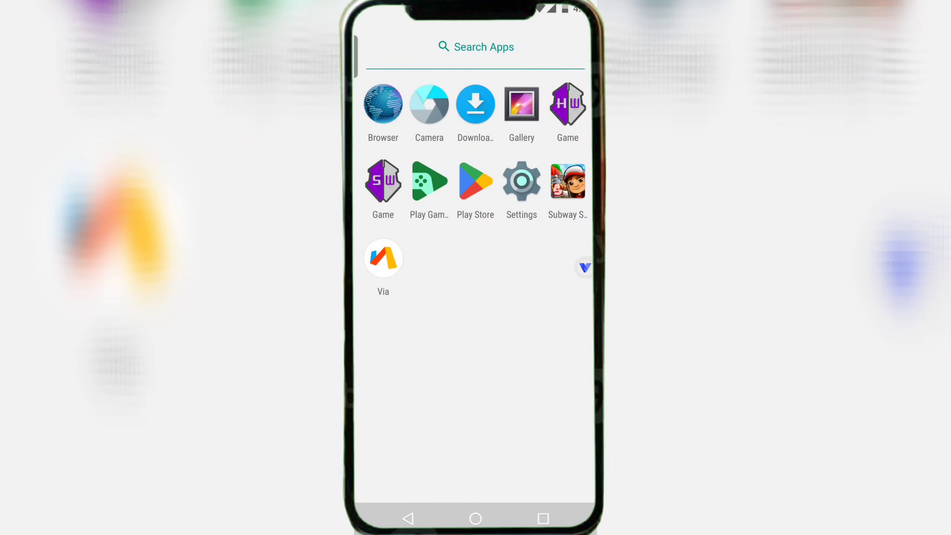
Launch GameGuardian, dismiss its help notice and move the floating GG overlay aside.
left_click(566, 103)
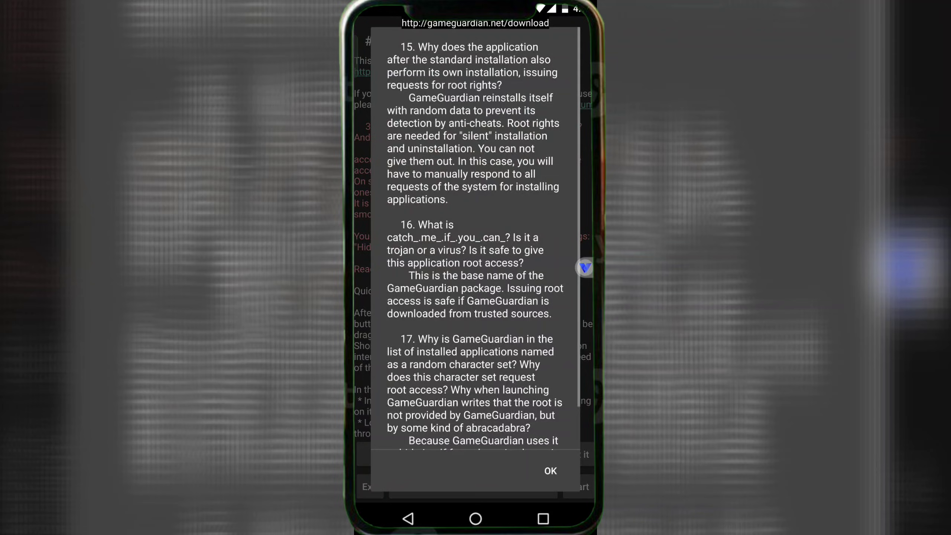
left_click(550, 470)
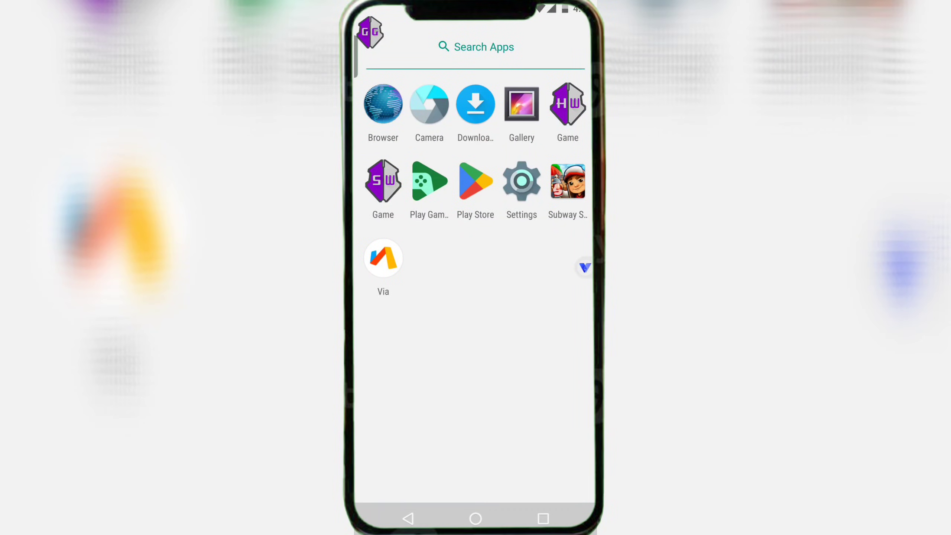
left_click_drag(369, 31, 406, 289)
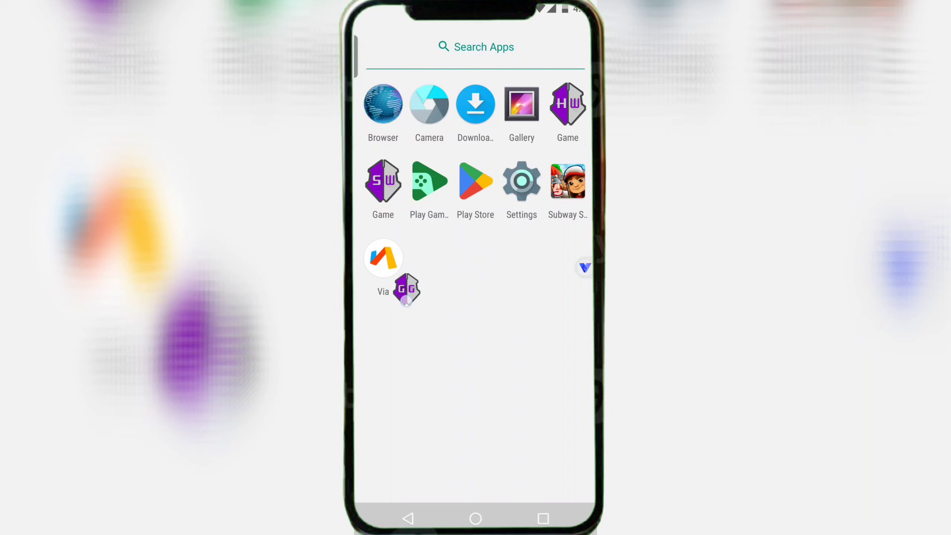
left_click(566, 180)
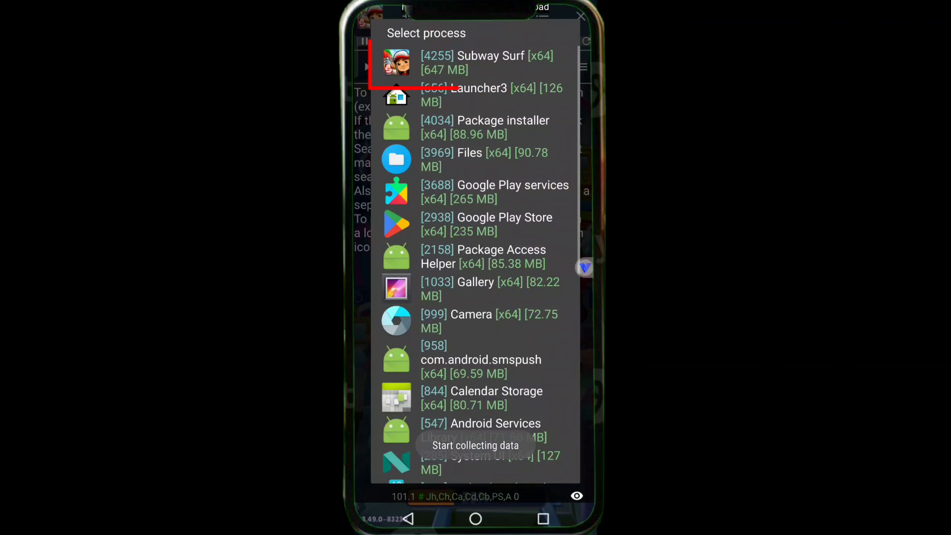
Attach GameGuardian to the Subway Surf process, then answer the game's age prompt with 23.
left_click(487, 62)
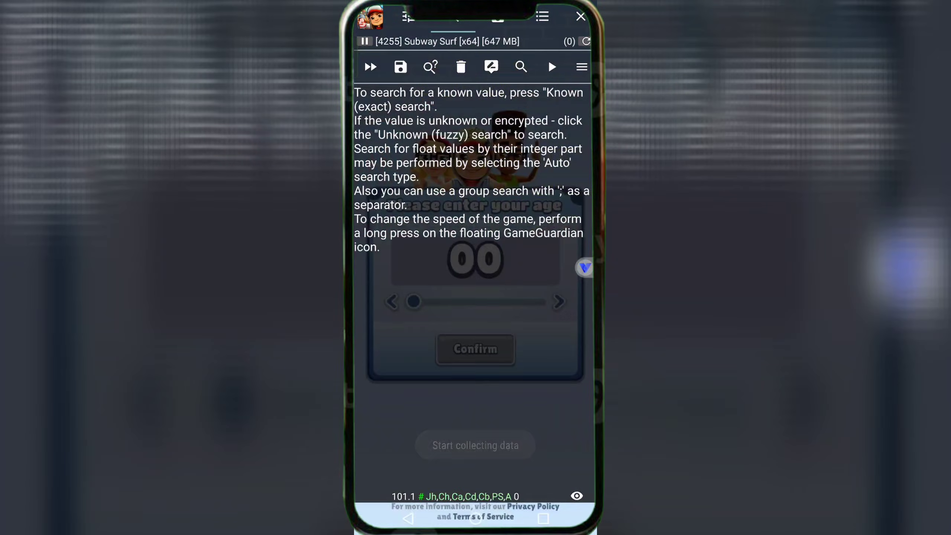
left_click(578, 16)
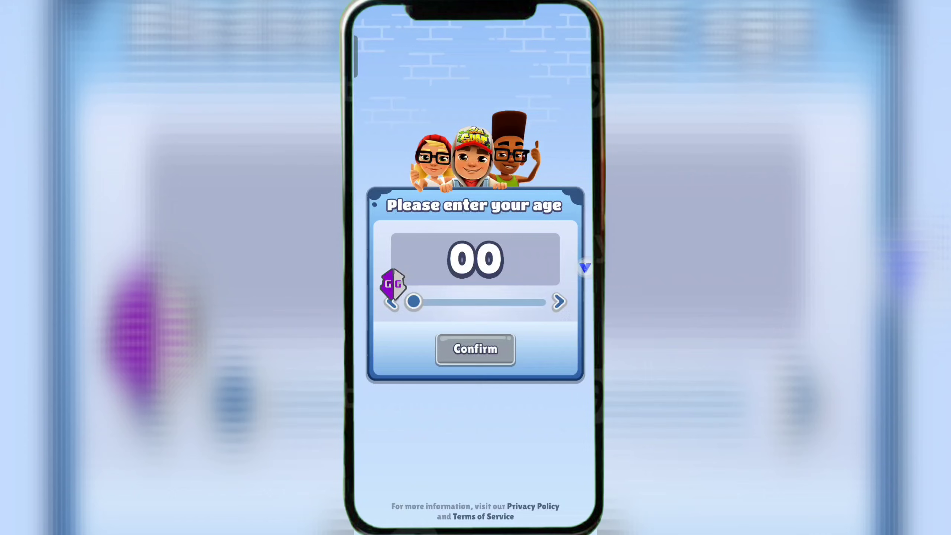
left_click_drag(414, 302, 457, 302)
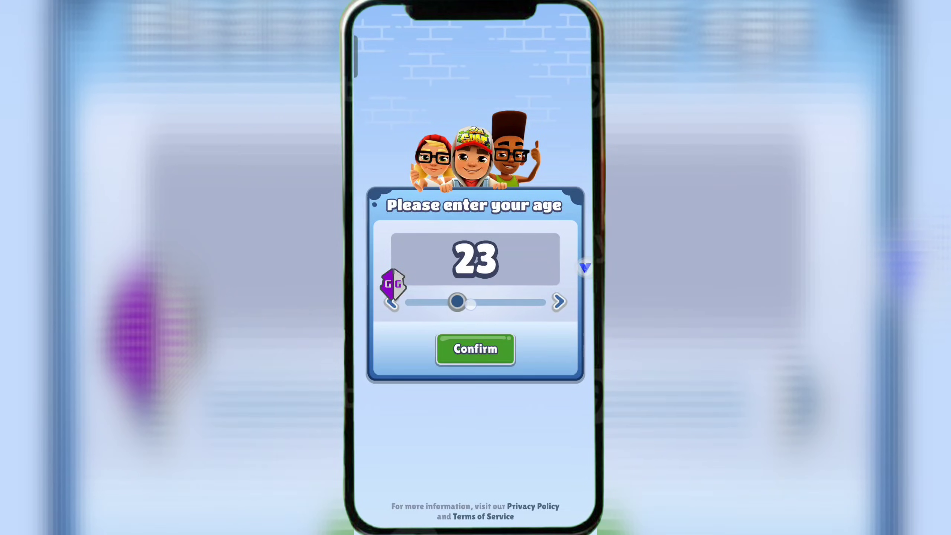
left_click(475, 348)
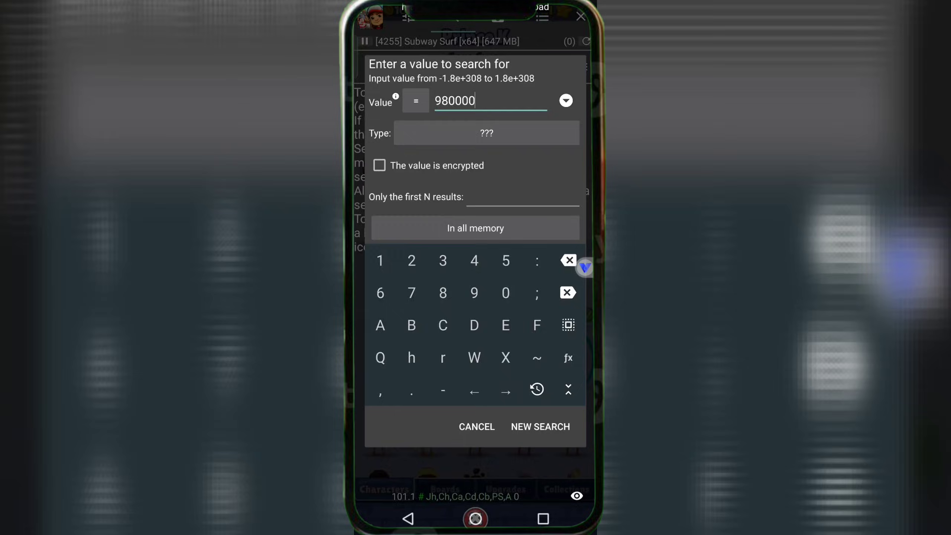
Search 980000 as Dword and apply the edited value to the found coin entry.
left_click(486, 133)
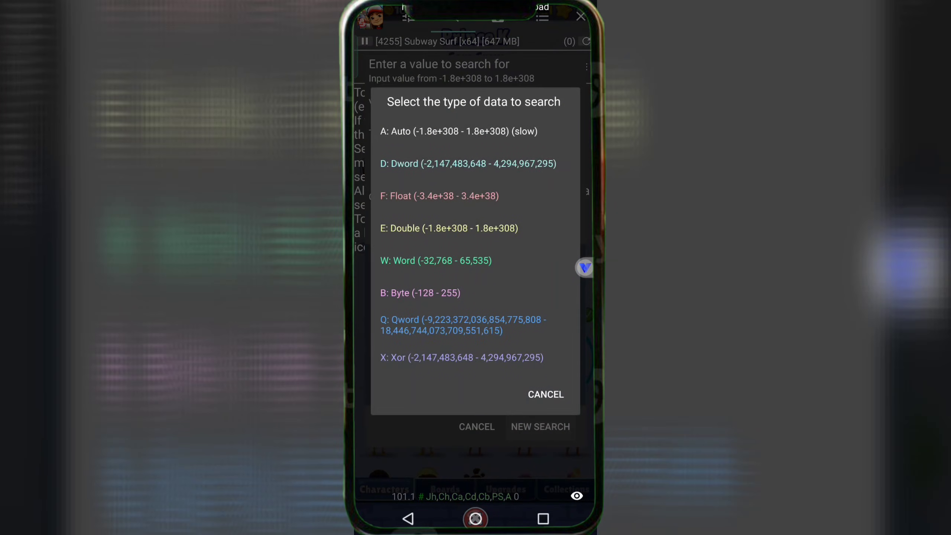
left_click(467, 163)
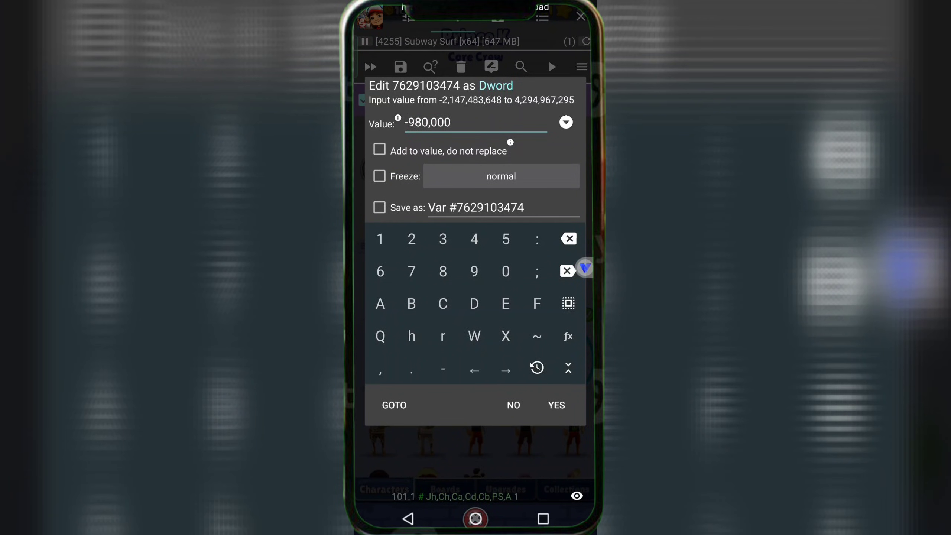
left_click(555, 404)
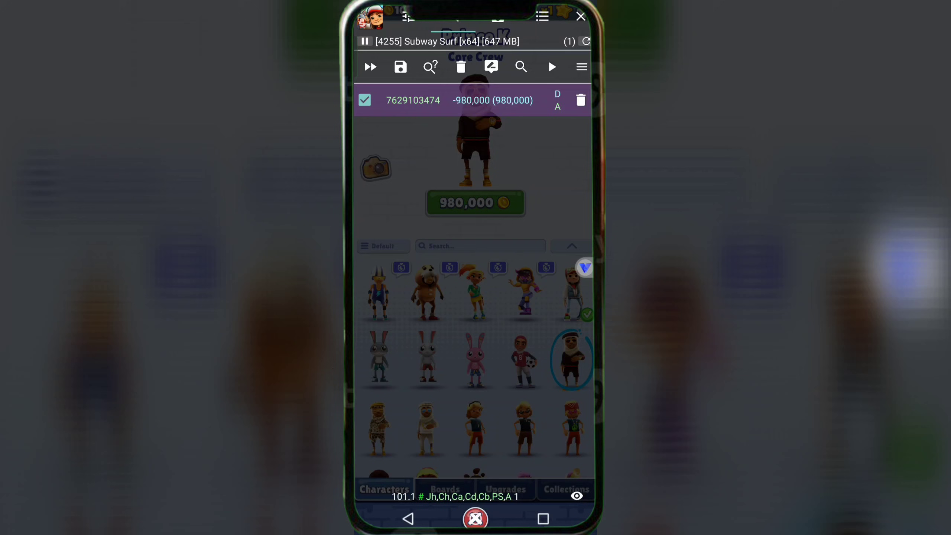